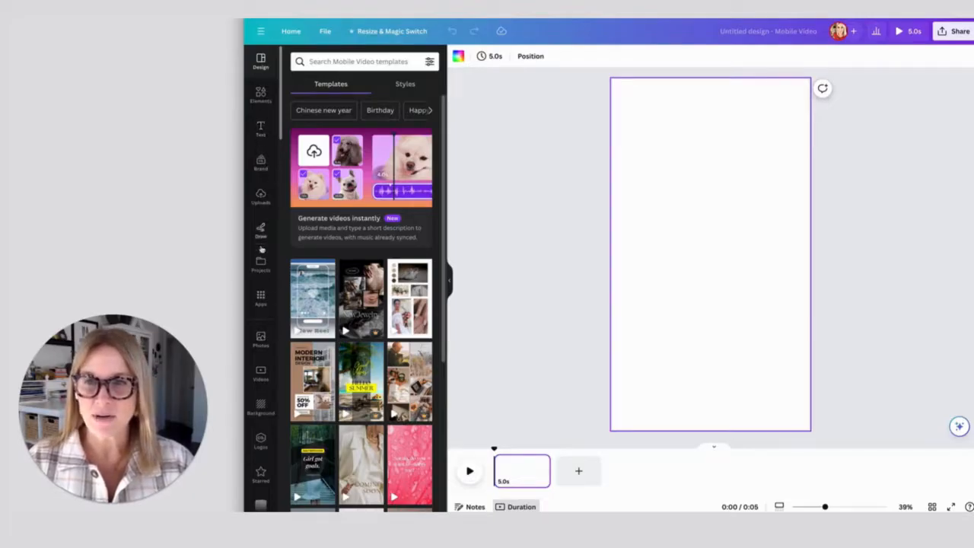
Open the stock videos folder from the saved Projects
click(260, 263)
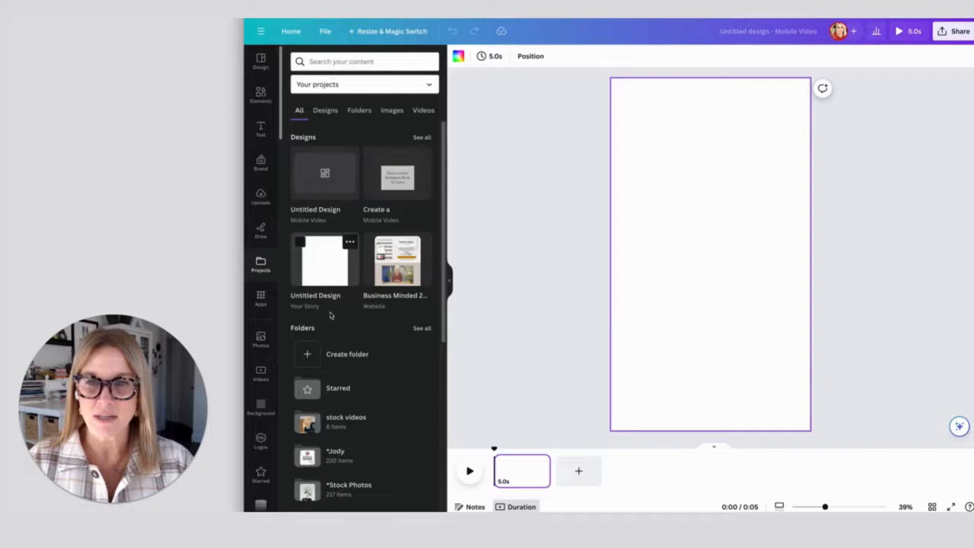
click(346, 421)
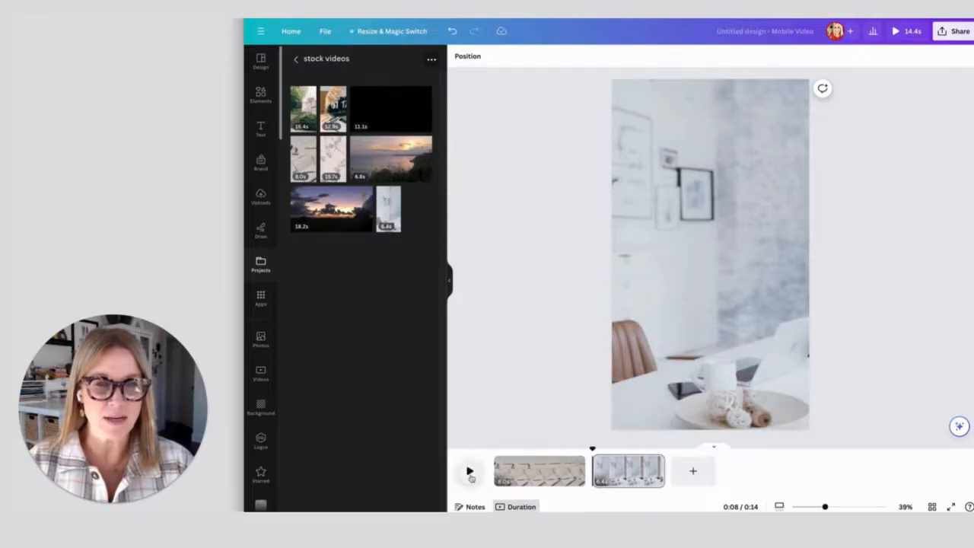
click(470, 471)
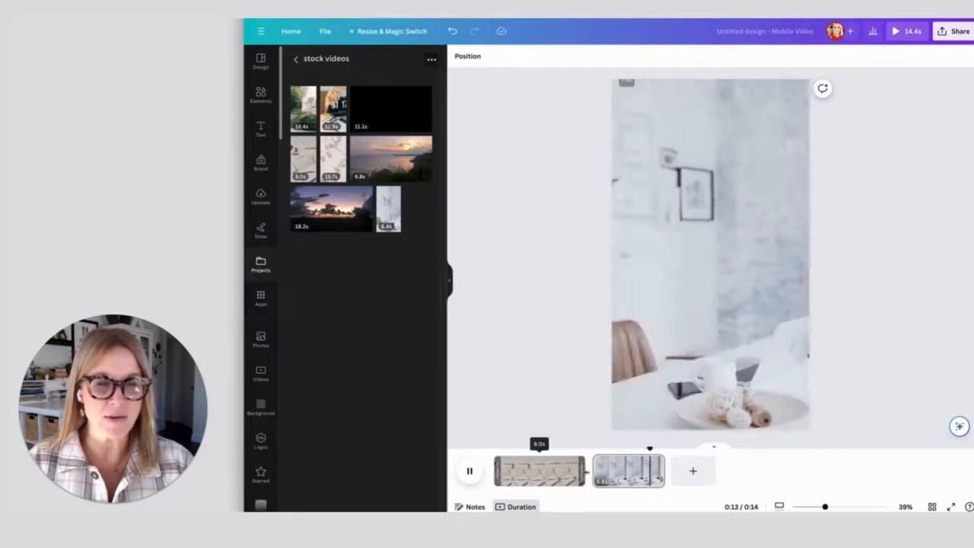
click(517, 470)
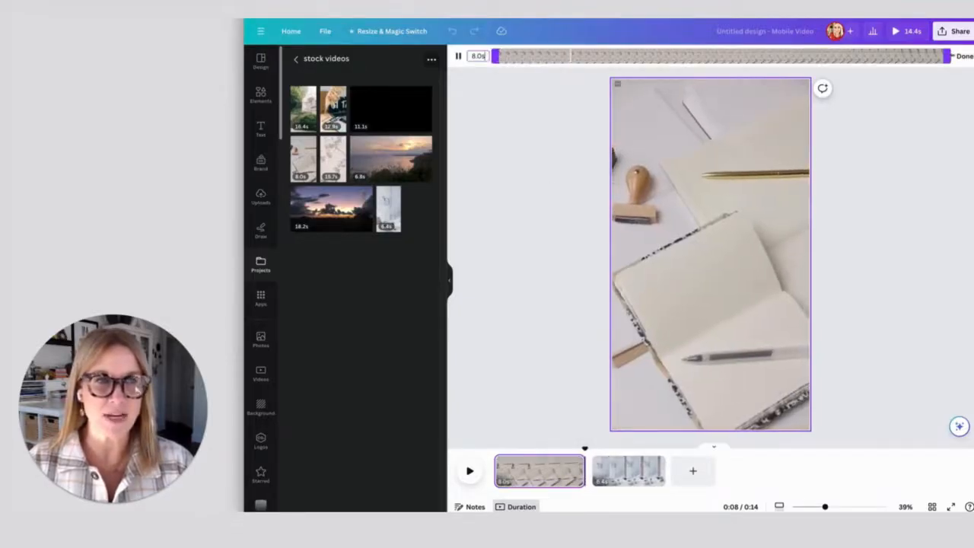
click(628, 470)
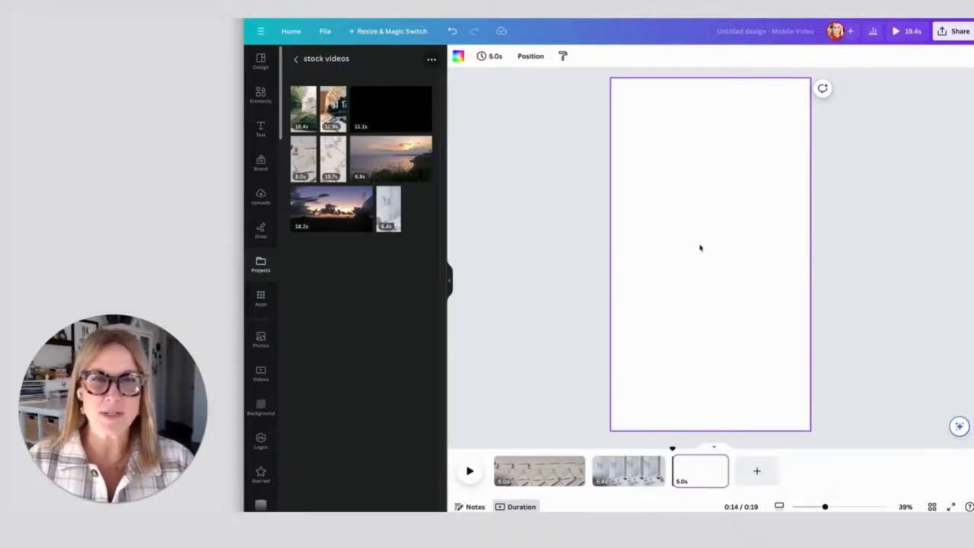
mouse_move(695, 236)
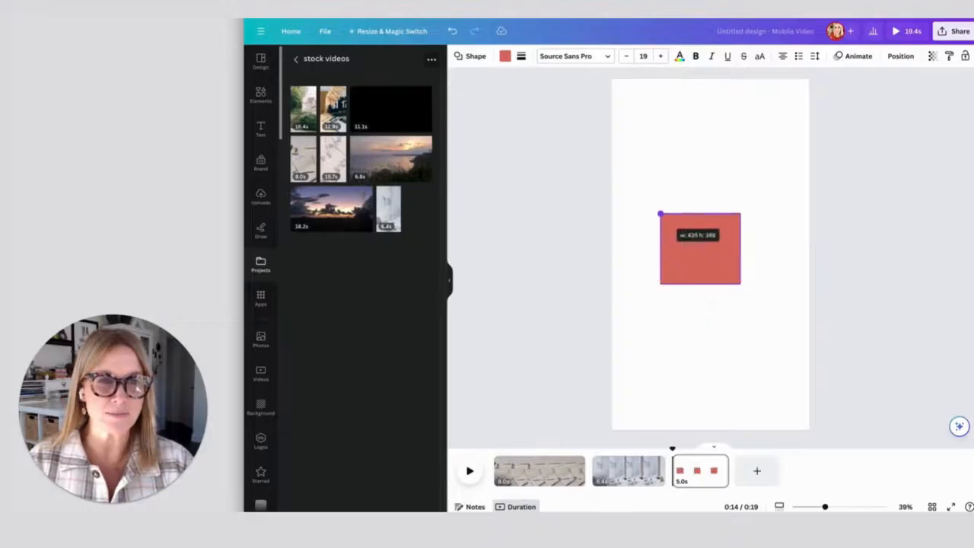
Enlarge the square, make the page background dark, and set the text font to Prata
drag(661, 214, 634, 154)
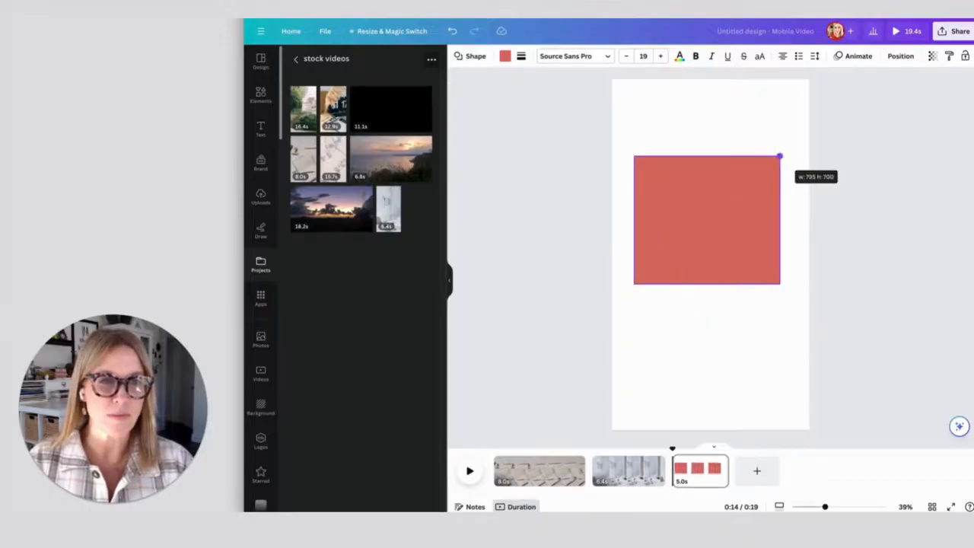
click(505, 55)
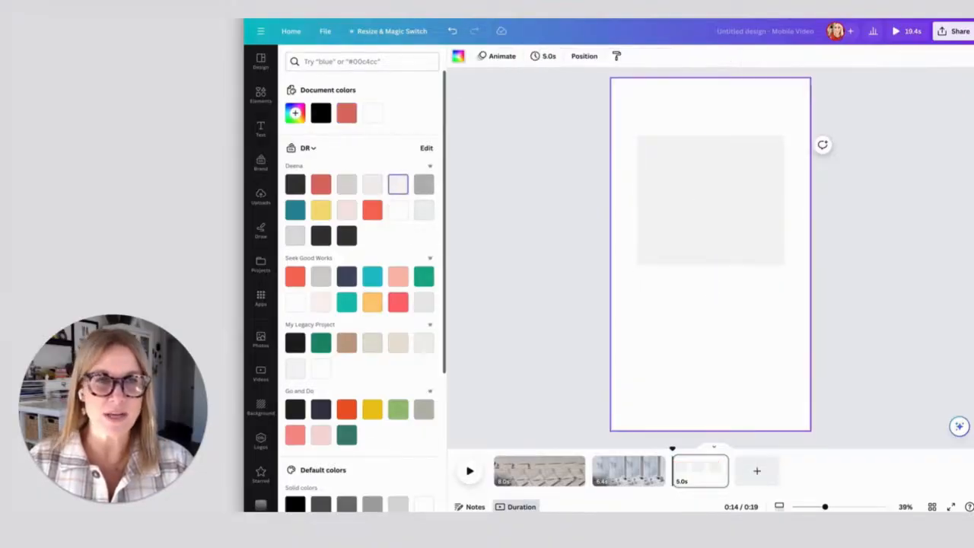
click(397, 210)
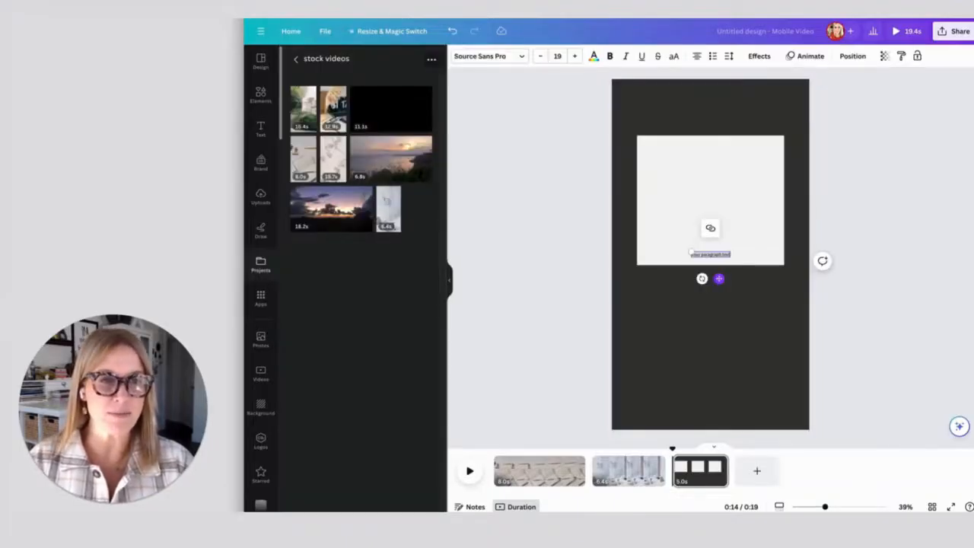
click(487, 55)
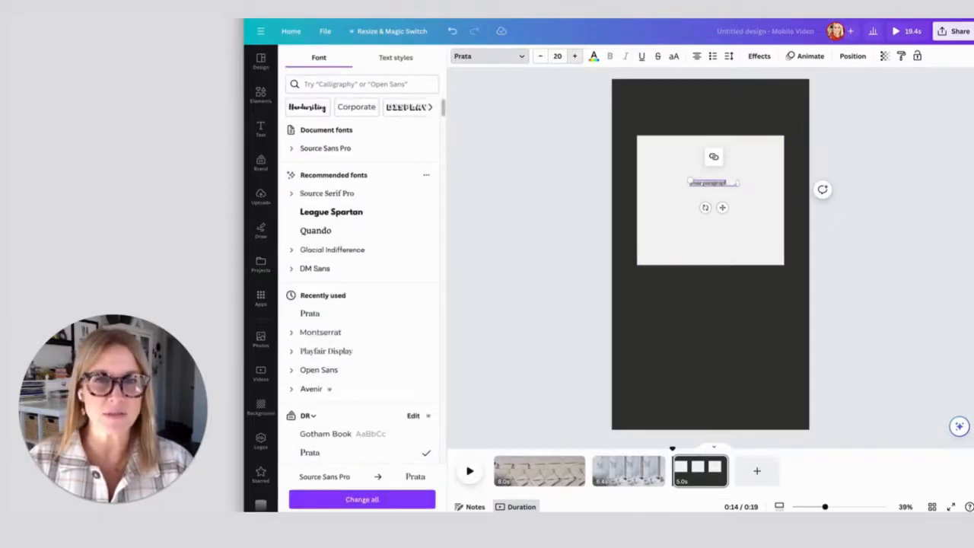
click(574, 56)
text(Create an Instagram Reel in Canva)
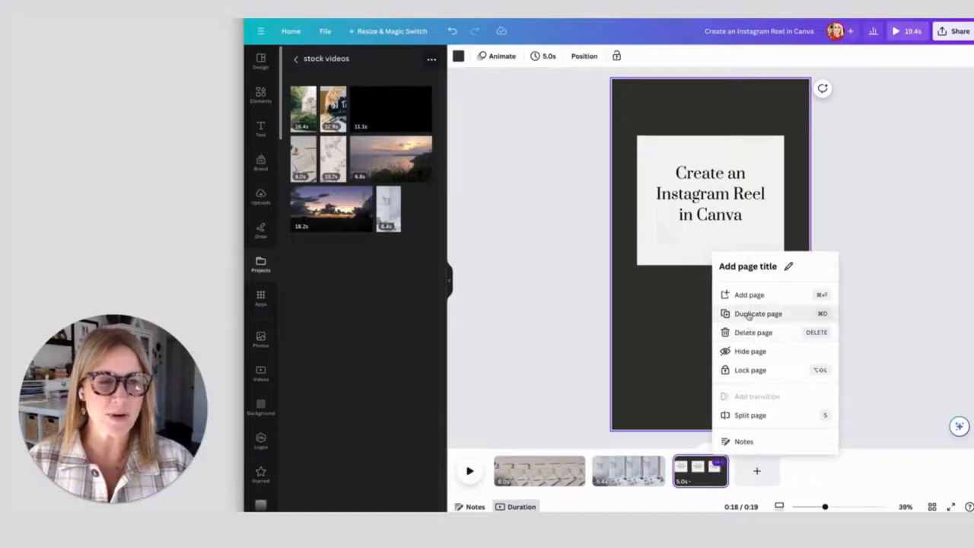
Duplicate the title card page and select its square and title text
click(757, 313)
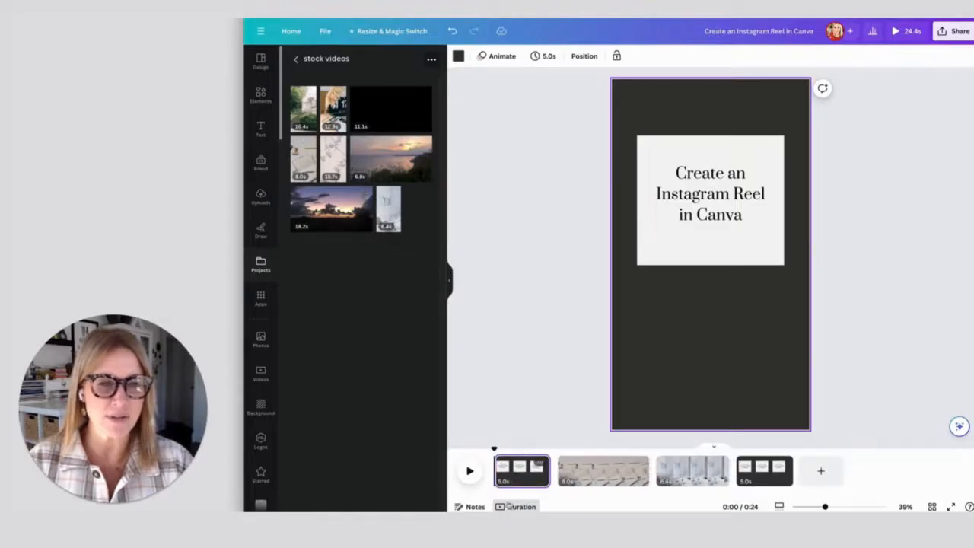
click(710, 194)
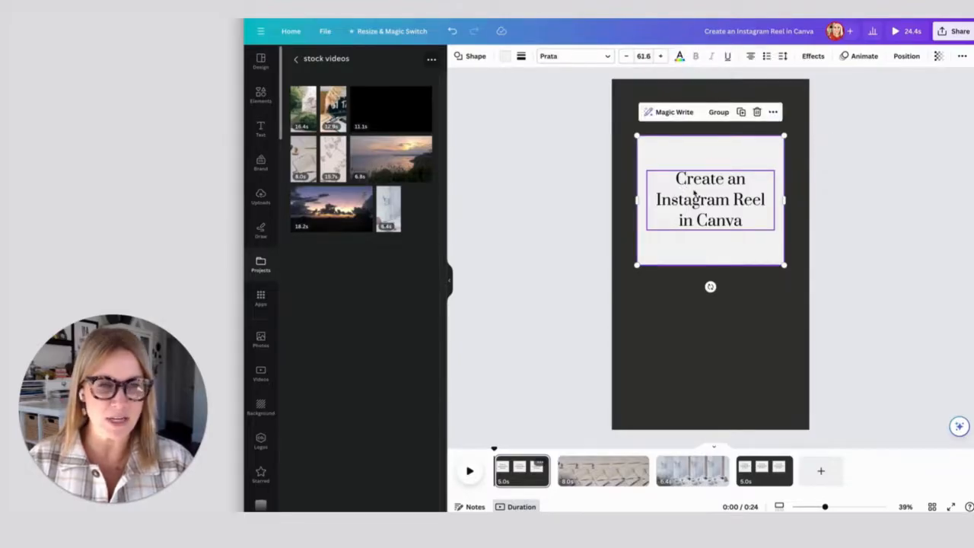
mouse_move(689, 261)
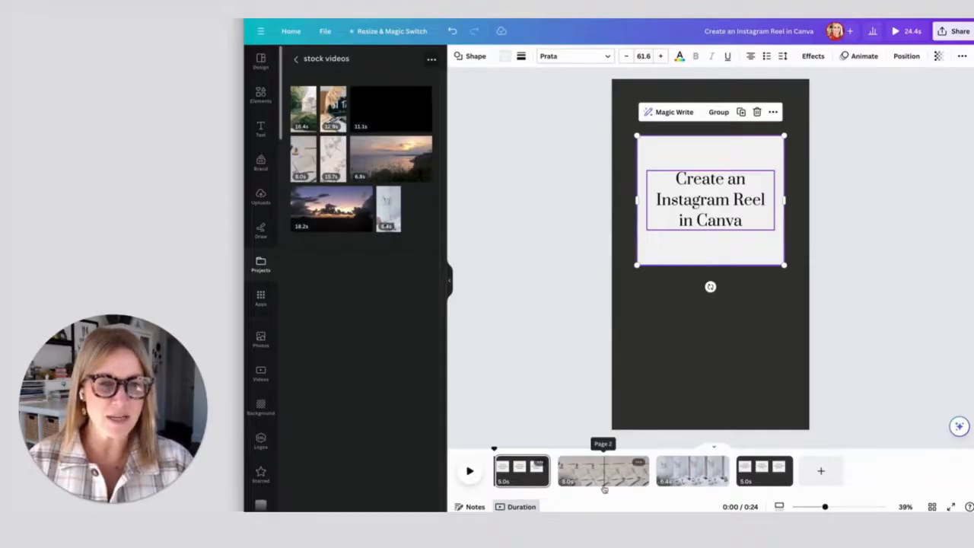
Place the title card onto the notebook clip page, checking the third page's clip
click(603, 470)
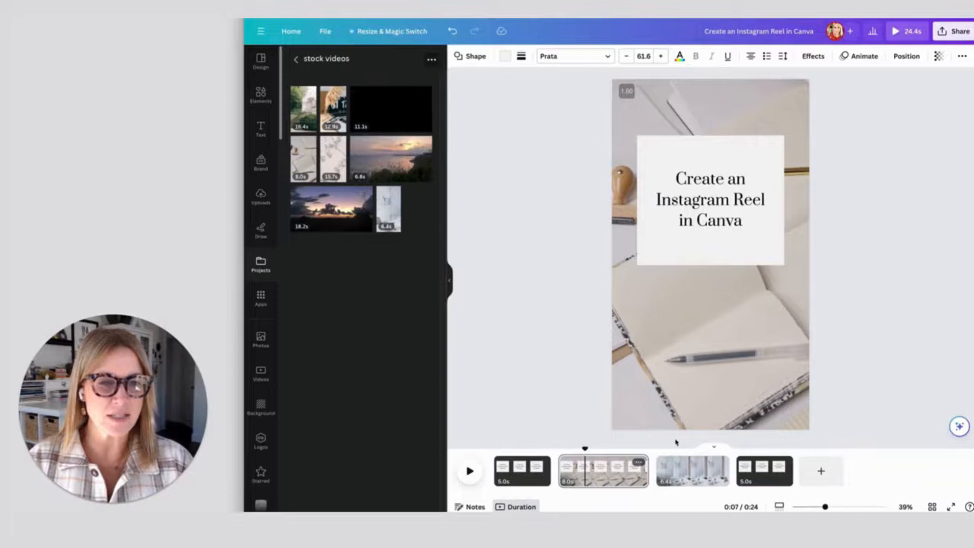
click(691, 471)
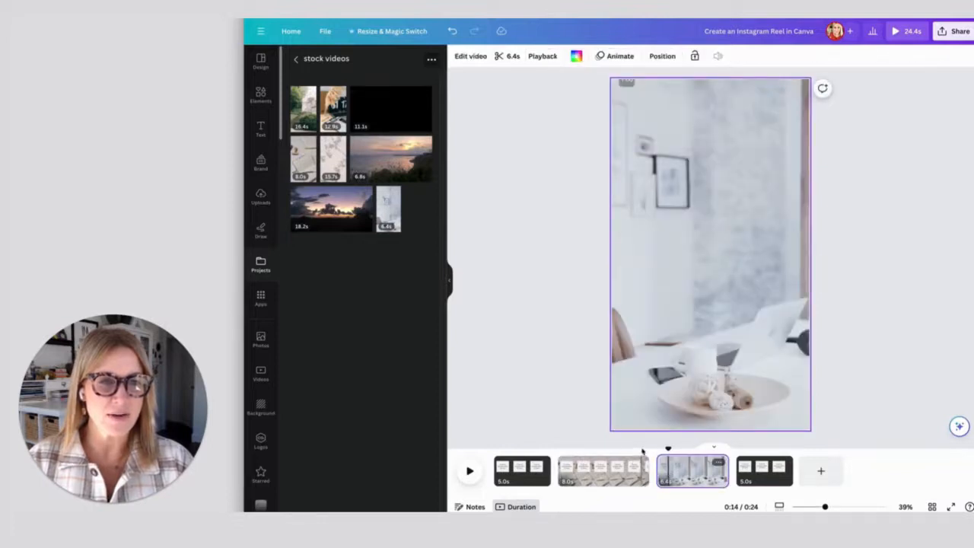
click(602, 470)
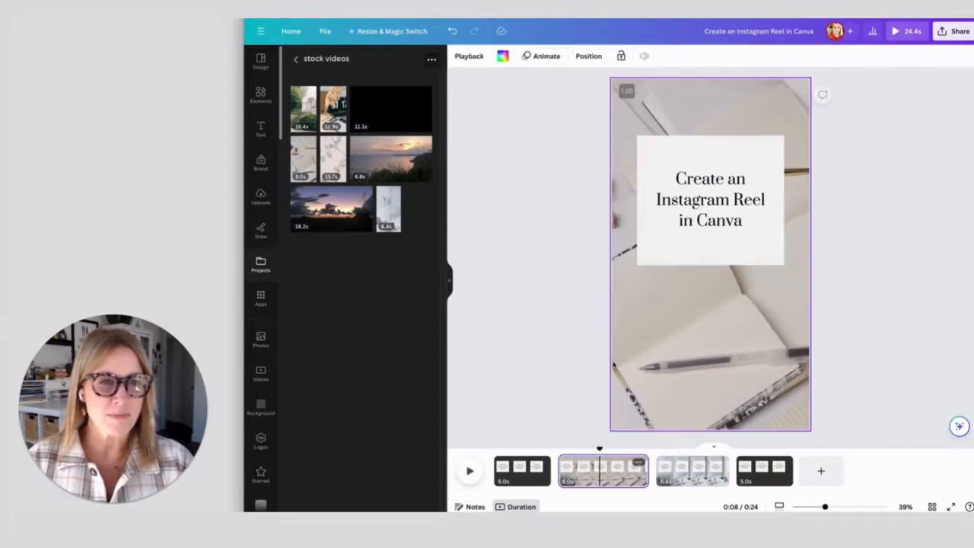
Lower the title square's transparency slightly so it's see-through
click(710, 199)
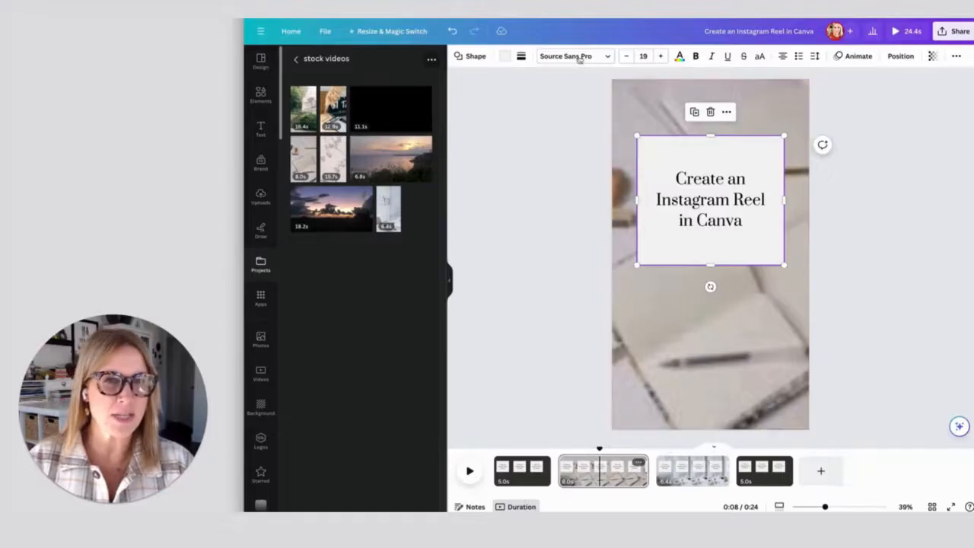
click(932, 56)
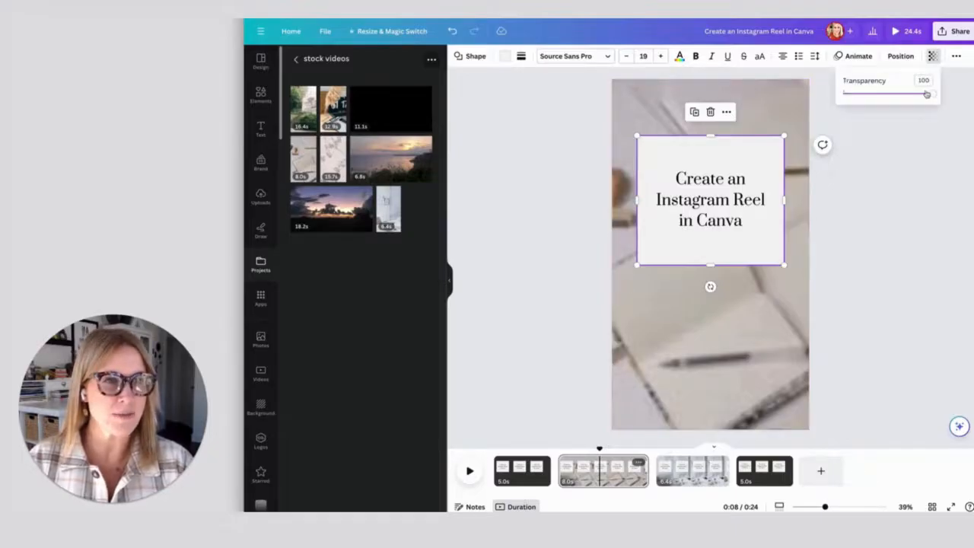
drag(927, 93, 911, 94)
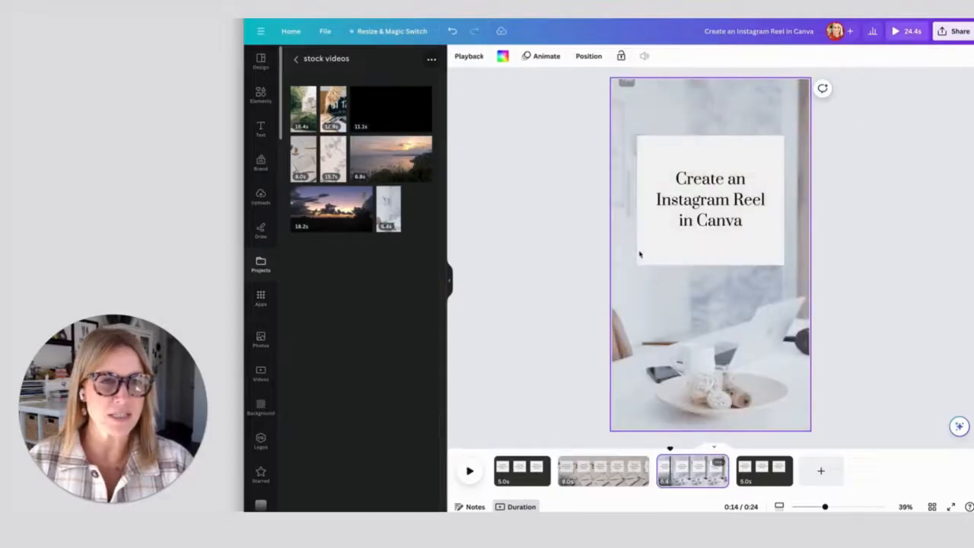
click(710, 200)
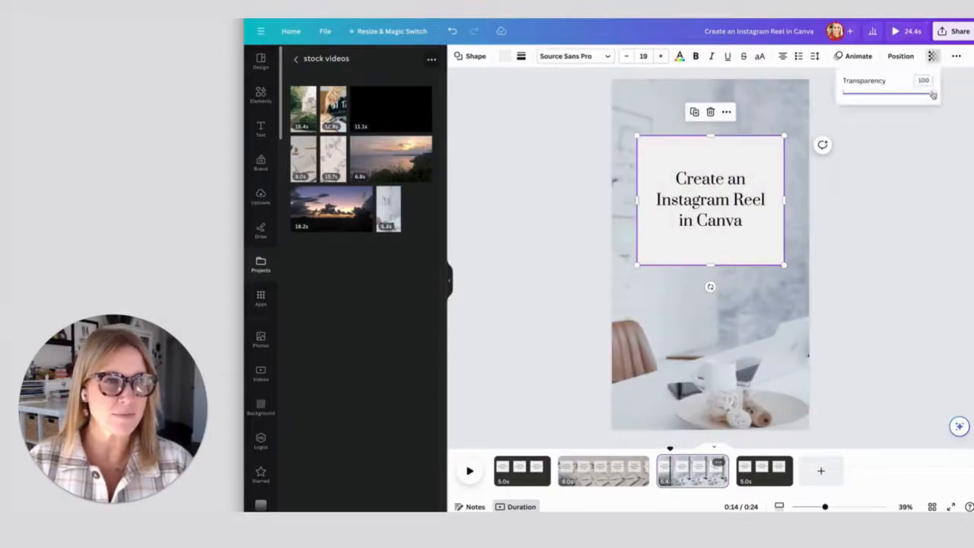
drag(930, 93, 911, 93)
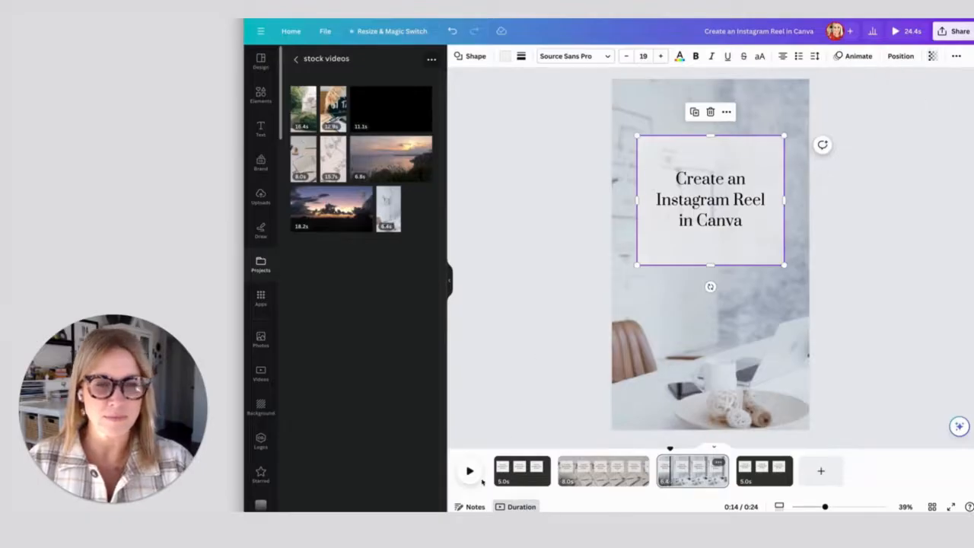
Play the reel from page 1
click(521, 471)
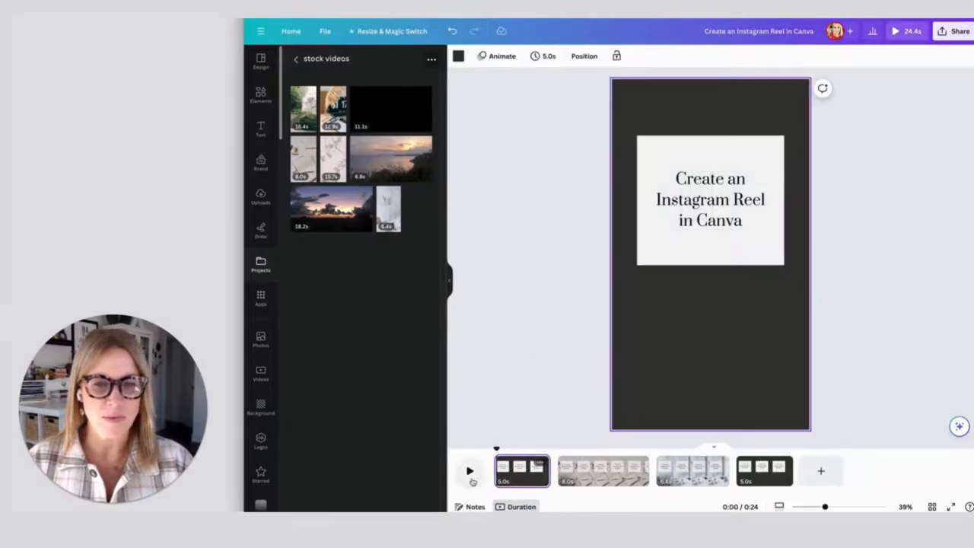
click(469, 470)
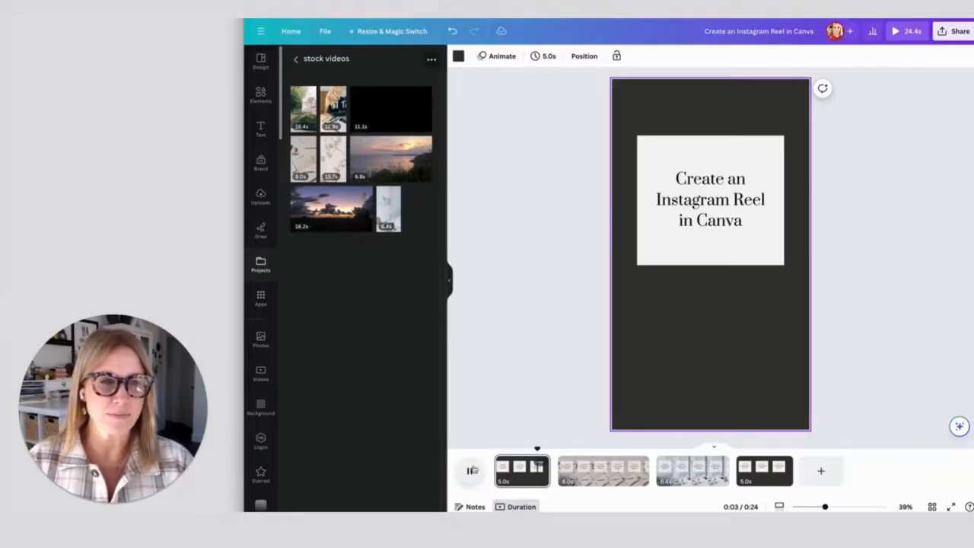
click(471, 470)
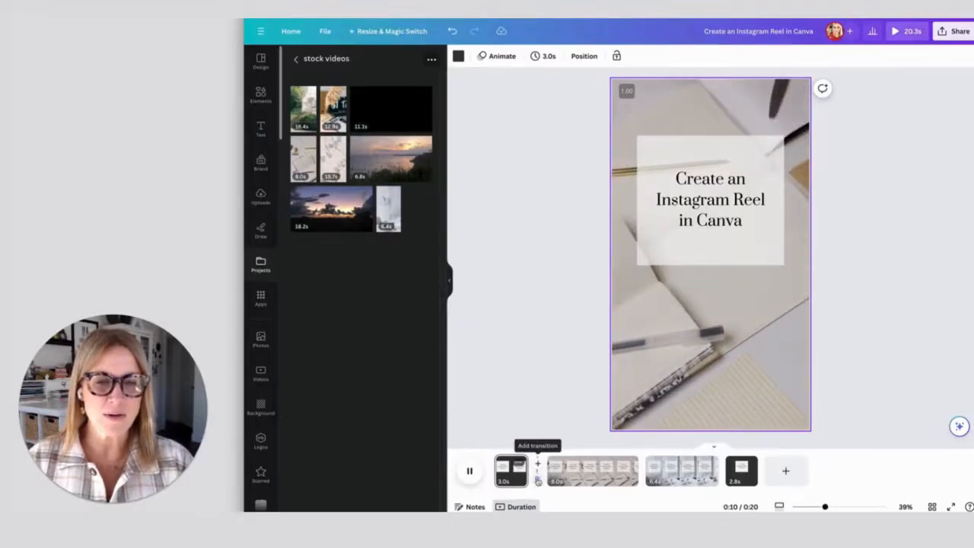
Add a 0.5 s Dissolve transition and apply it between all pages
click(538, 470)
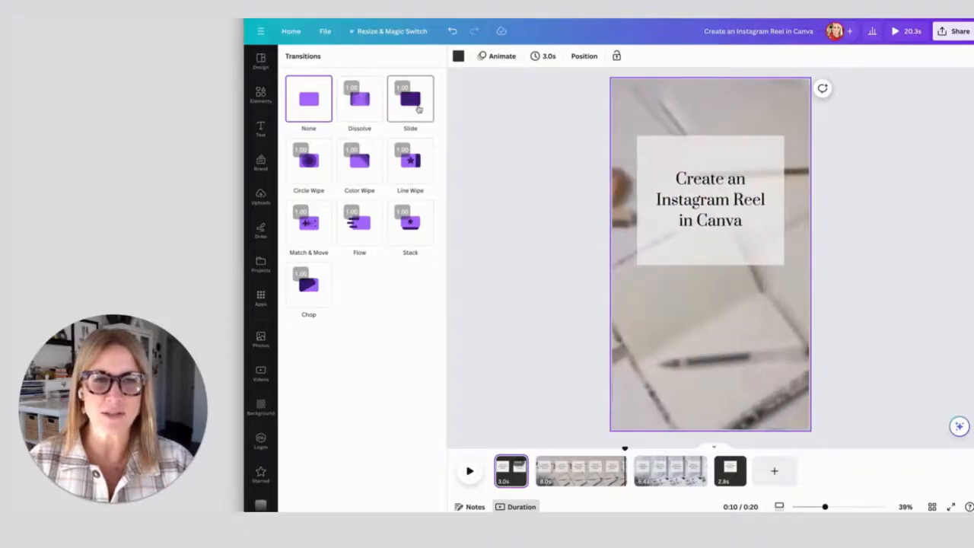
click(360, 99)
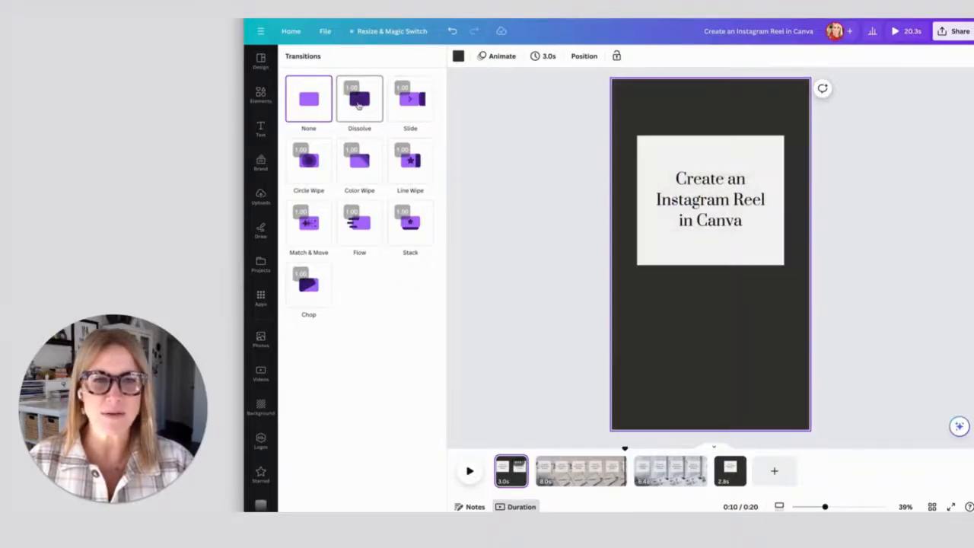
click(359, 99)
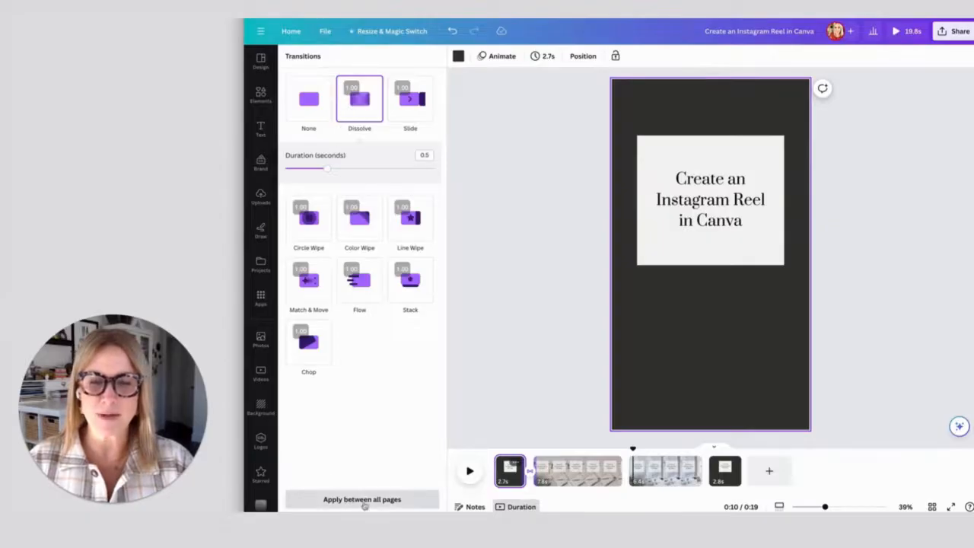
click(362, 499)
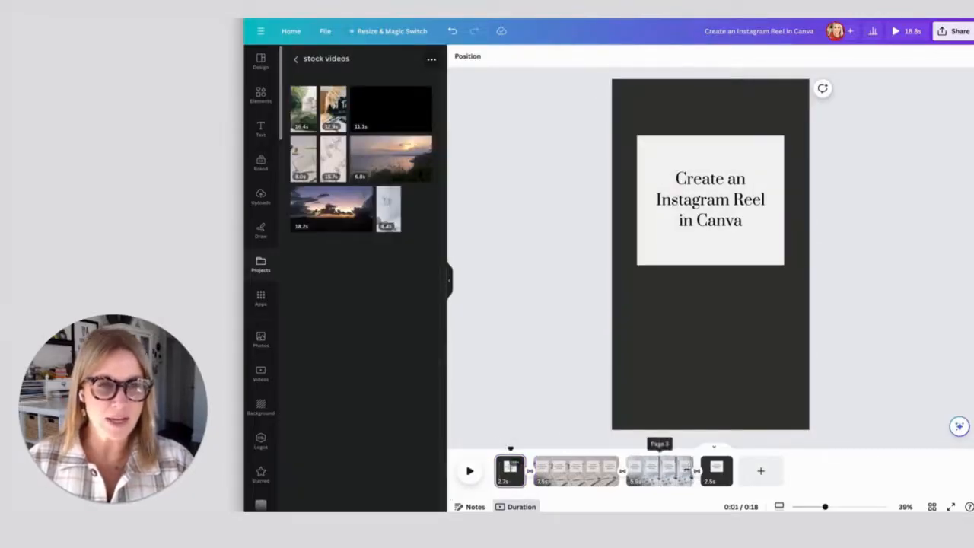
Give the title text a Typewriter animation set to On enter
click(711, 200)
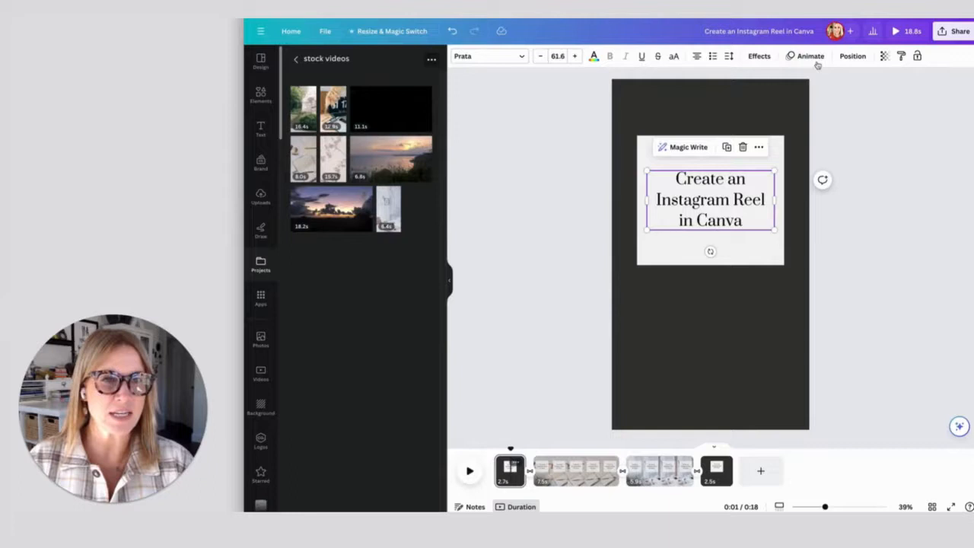
click(810, 56)
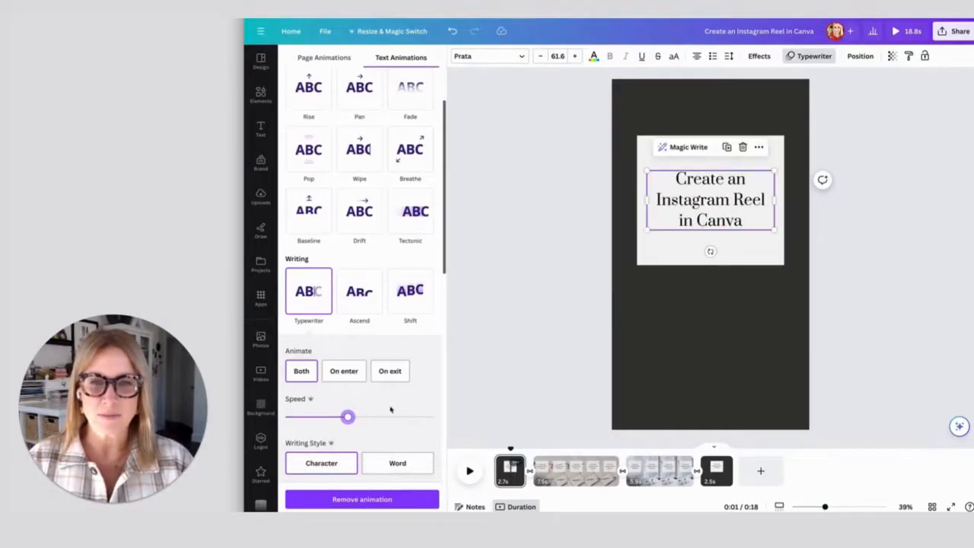
click(343, 371)
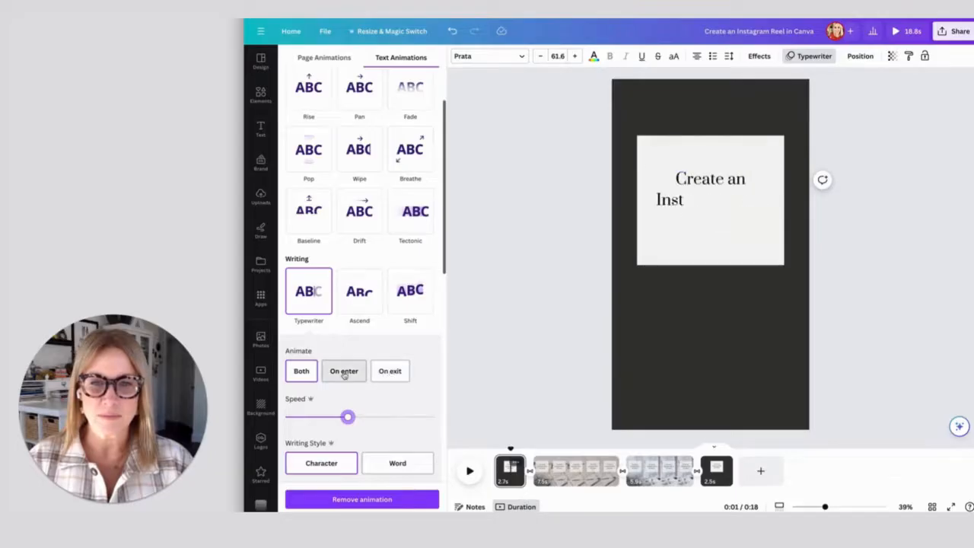
click(343, 371)
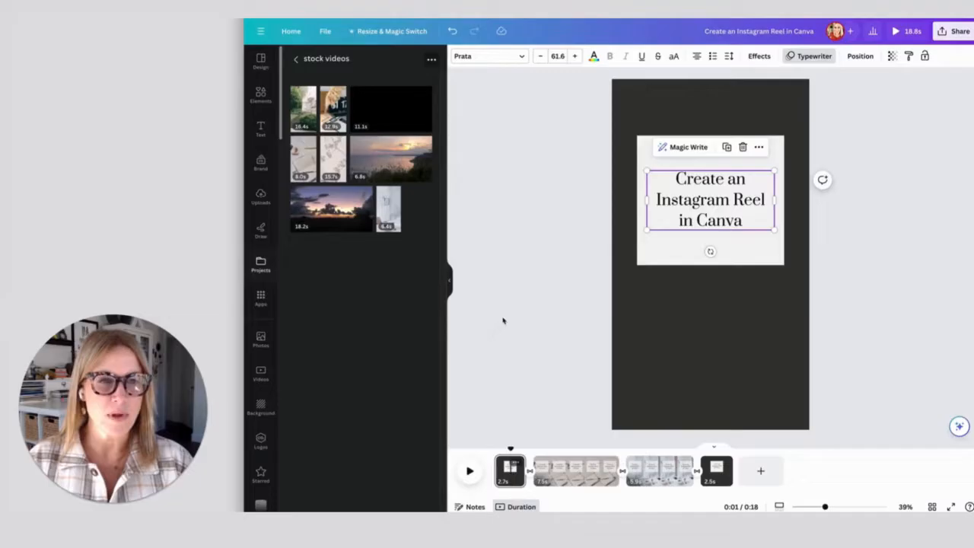
mouse_move(493, 264)
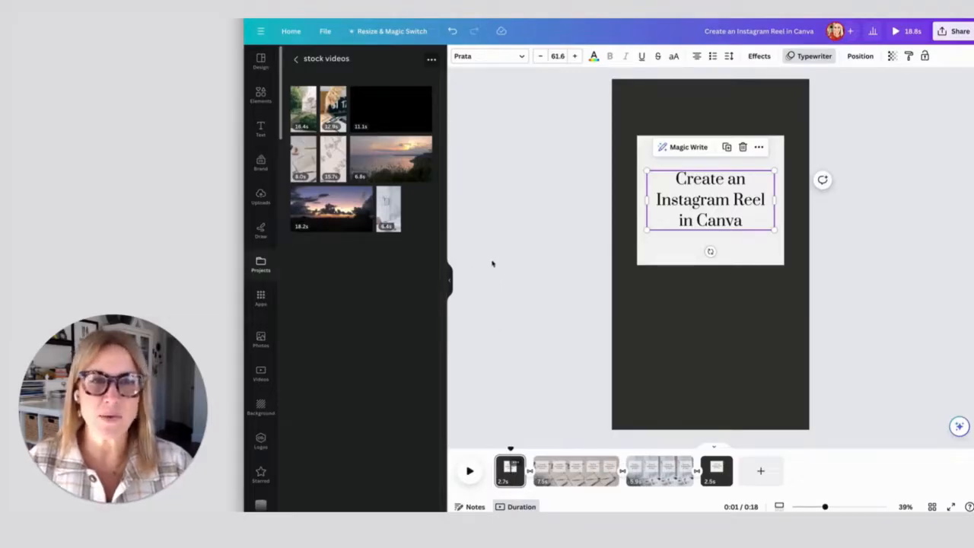
Download all 4 pages of the reel as an MP4 Video
click(959, 31)
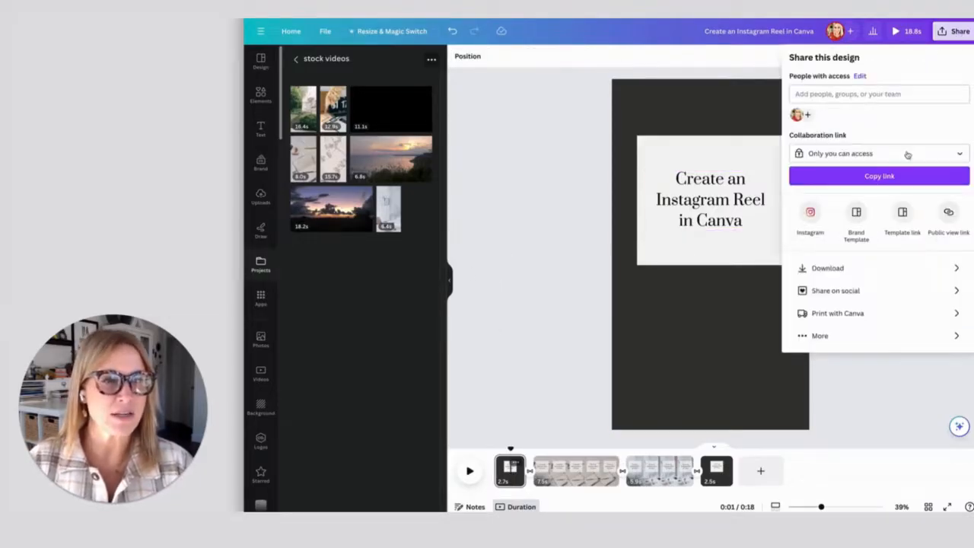
click(827, 268)
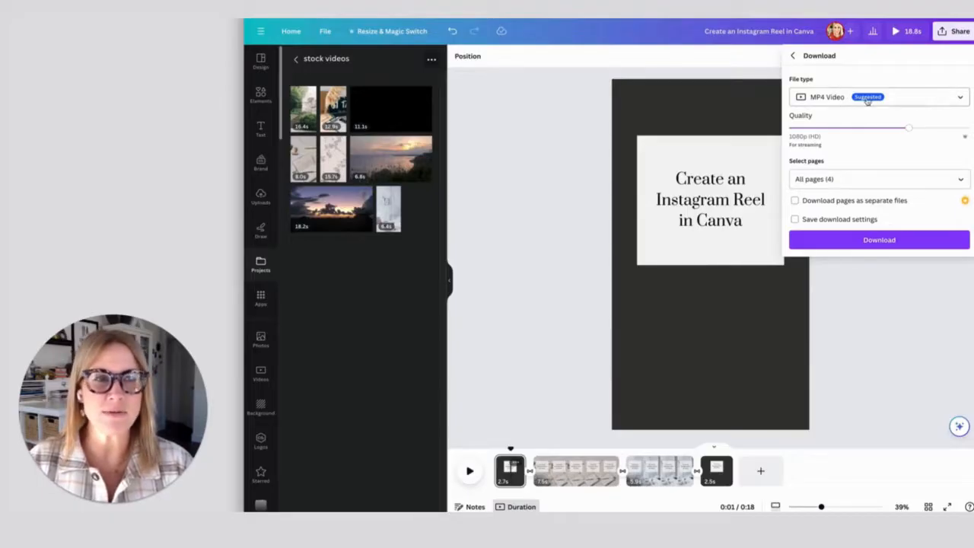
click(879, 179)
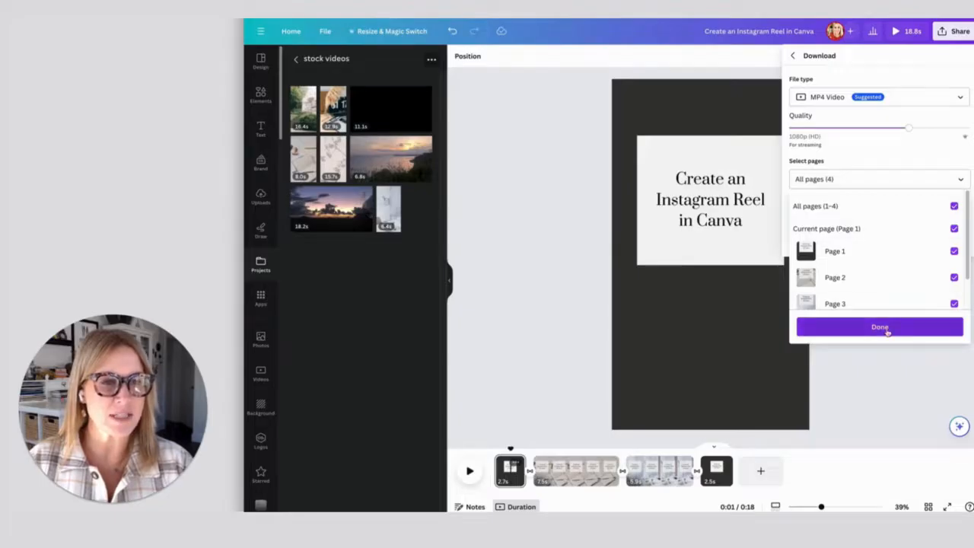
click(880, 327)
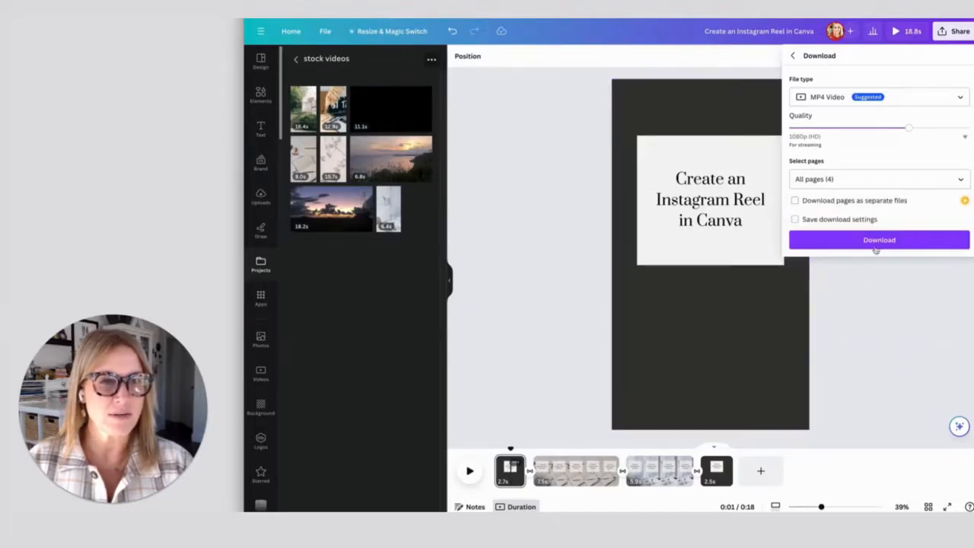
click(879, 239)
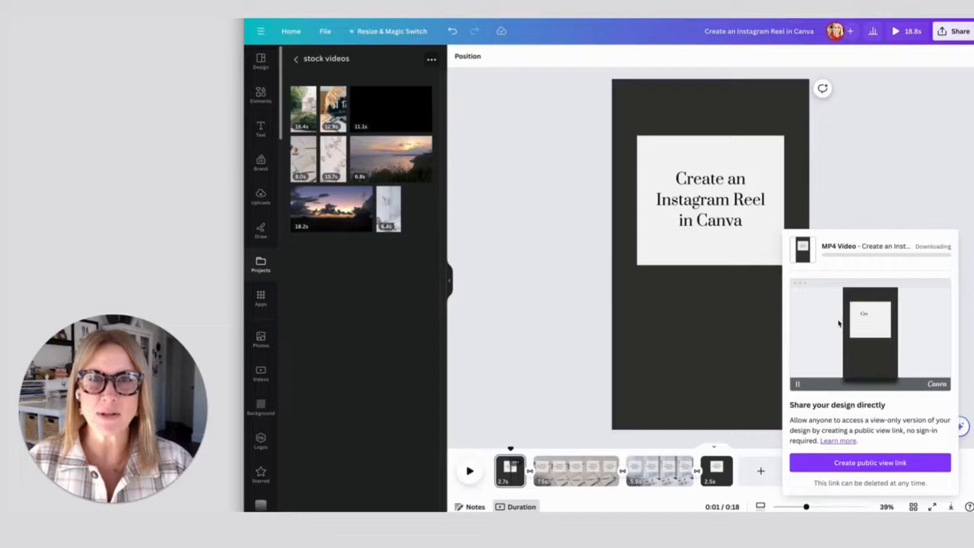